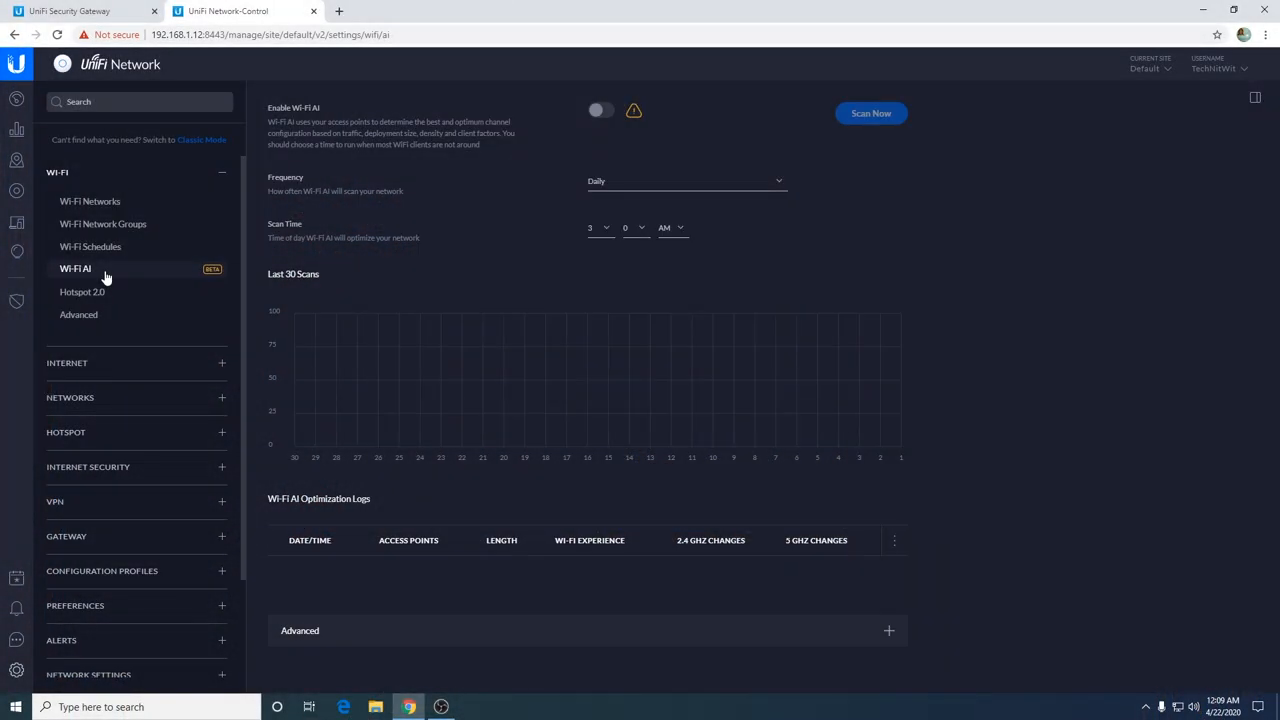
{"action": "mouse_move", "coordinate": [720, 312]}
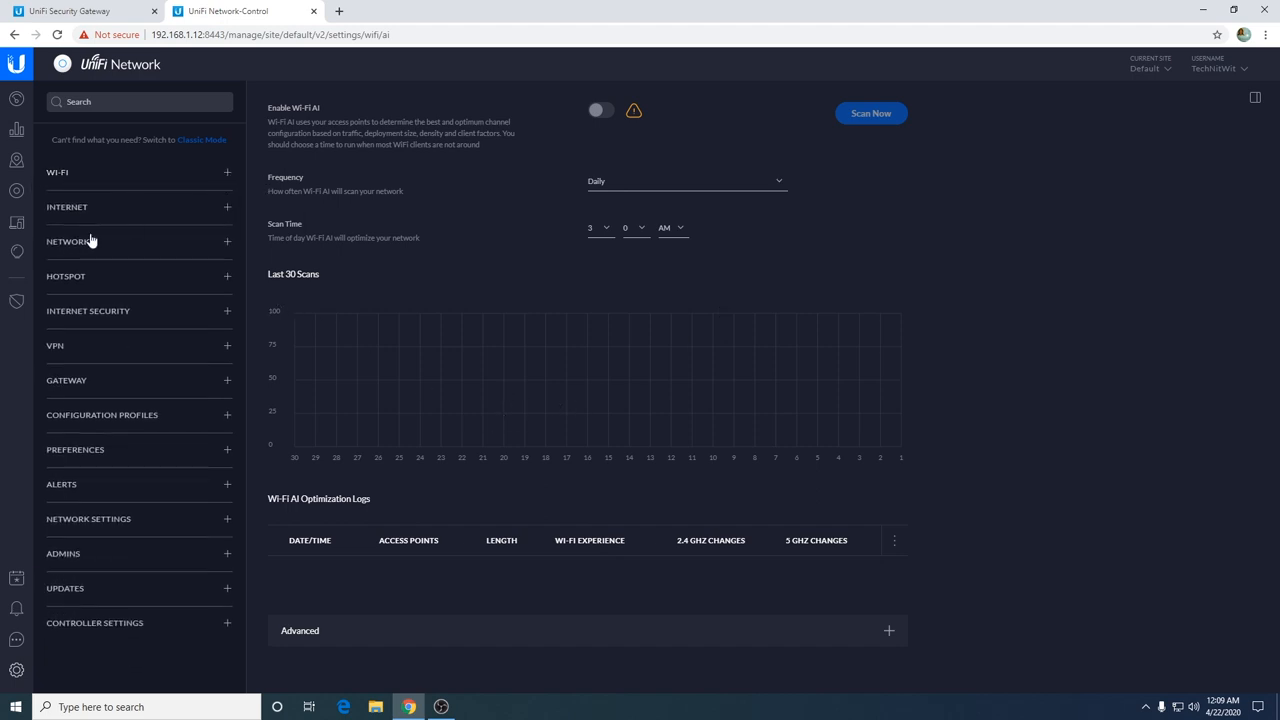
- Show Local Networks and open the LAN network's edit form
{"action": "left_click", "coordinate": [70, 240]}
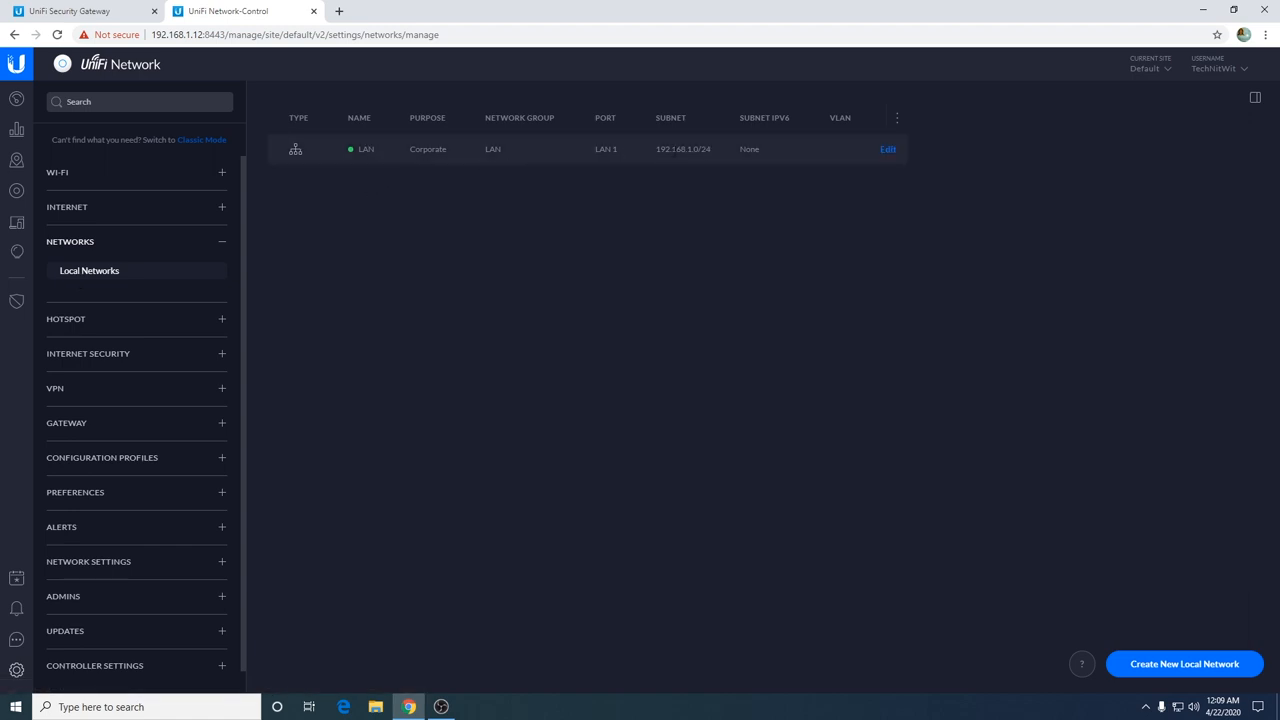
{"action": "left_click", "coordinate": [888, 148]}
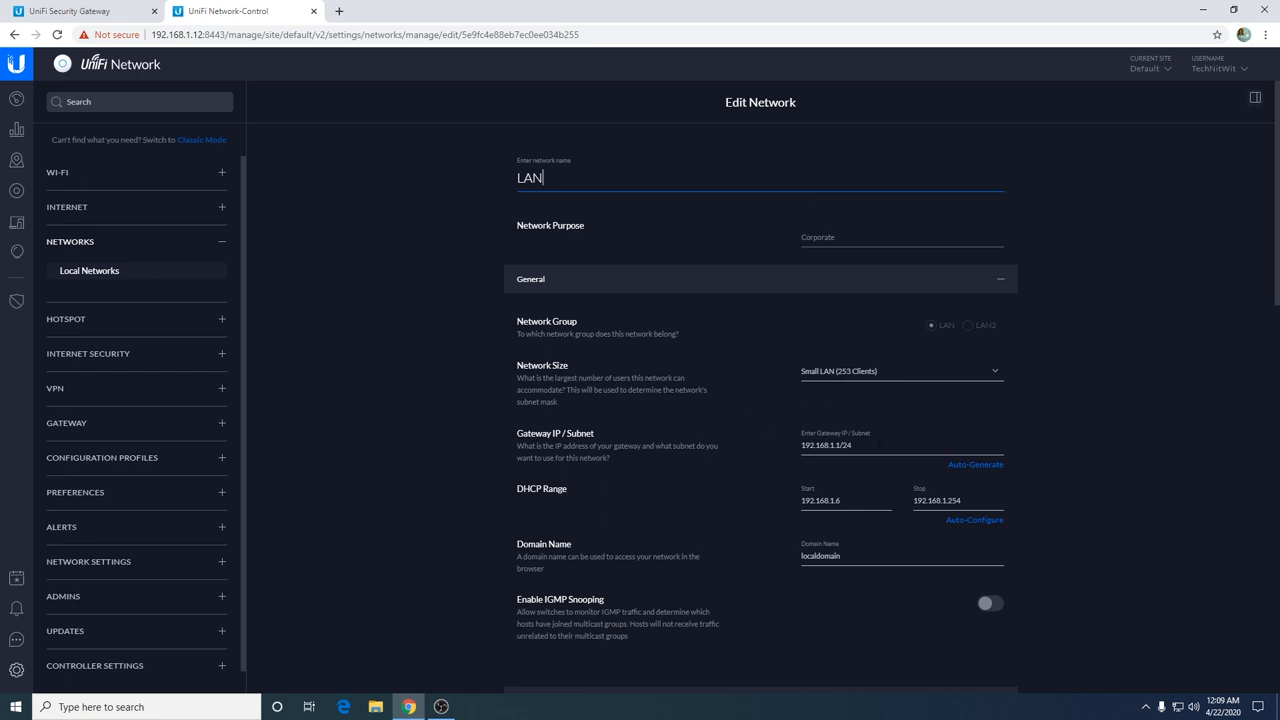
- Review the Network Size choices and scroll through DHCP Controls and Advanced DHCP Options
{"action": "left_click", "coordinate": [900, 370]}
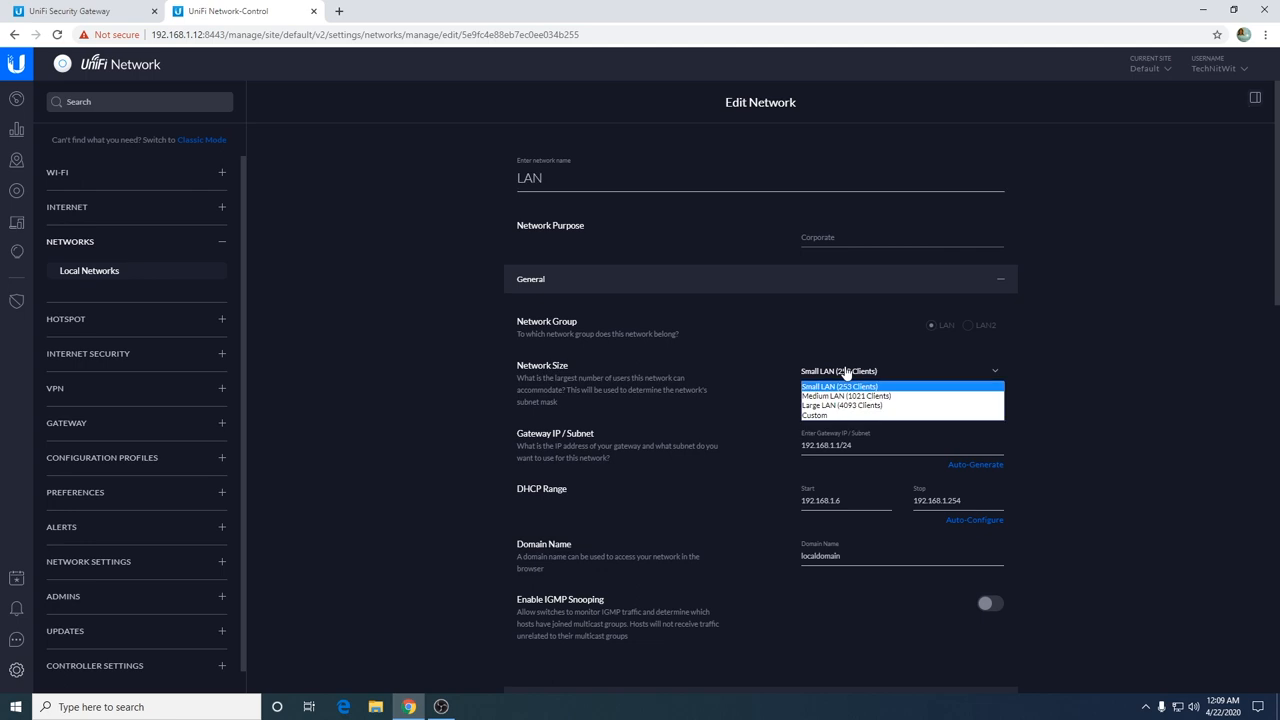
{"action": "scroll", "scroll_direction": "down", "scroll_amount": 3}
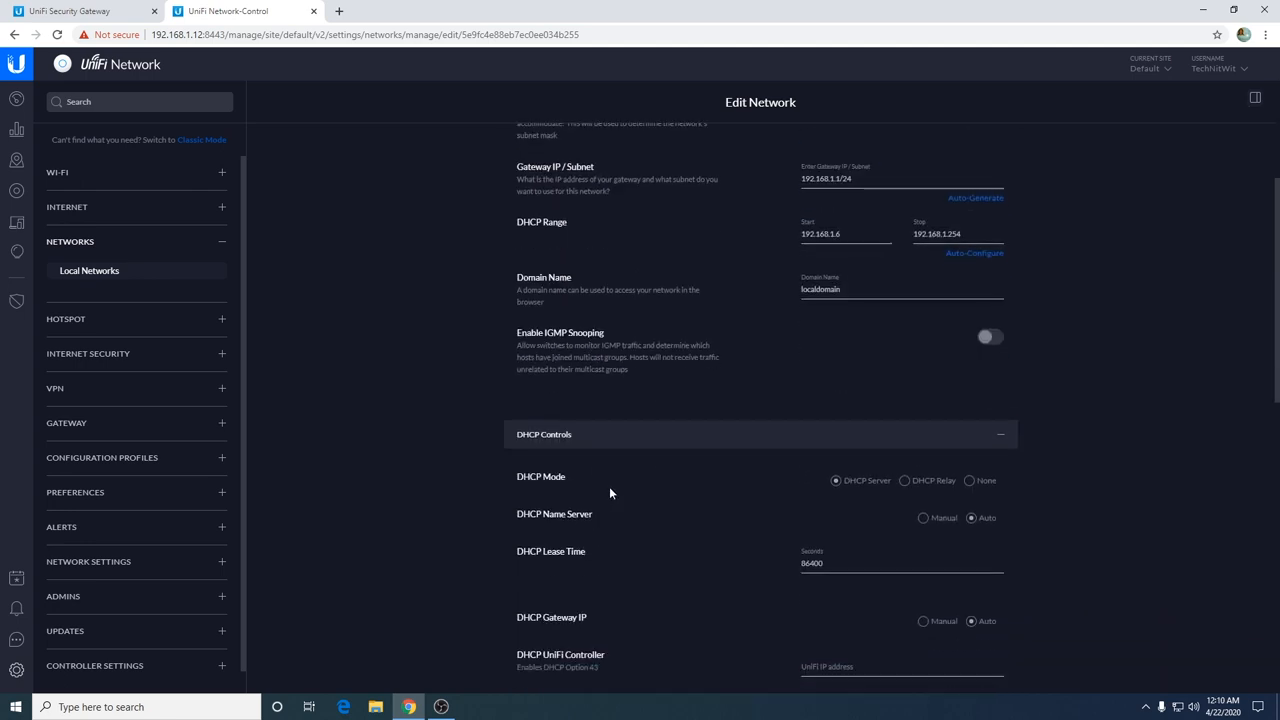
{"action": "mouse_move", "coordinate": [560, 476]}
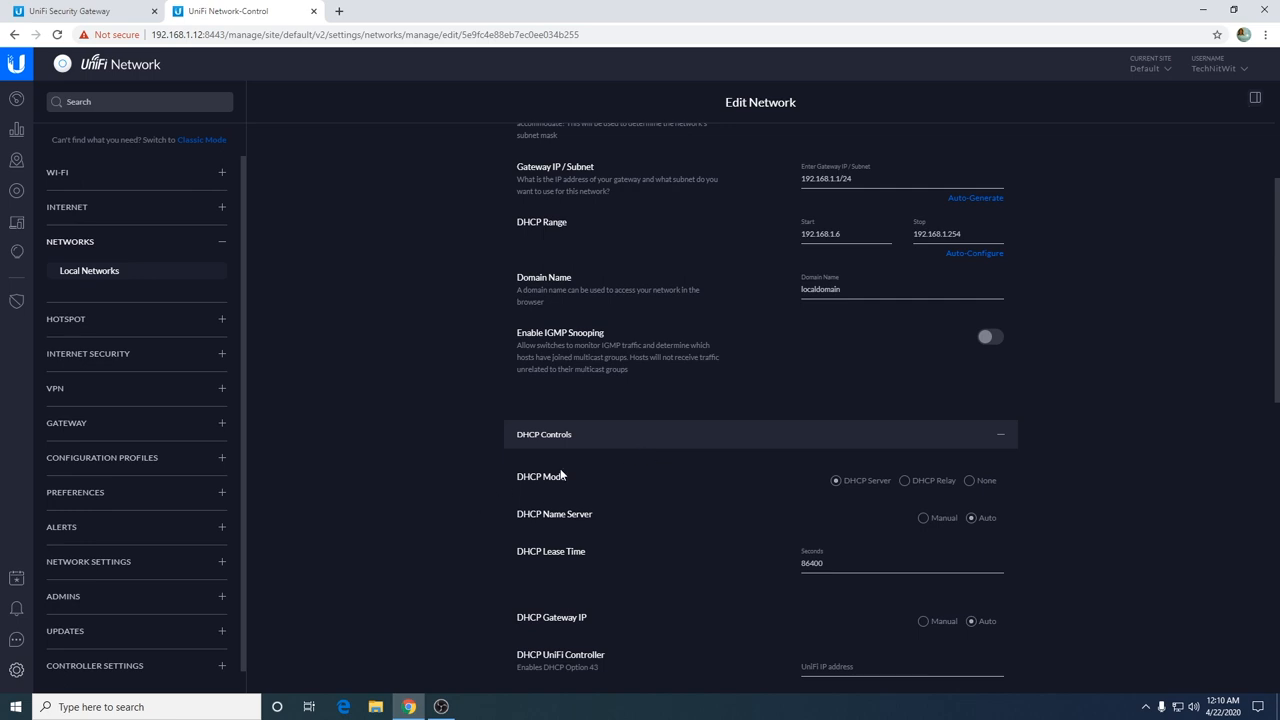
{"action": "mouse_move", "coordinate": [716, 480]}
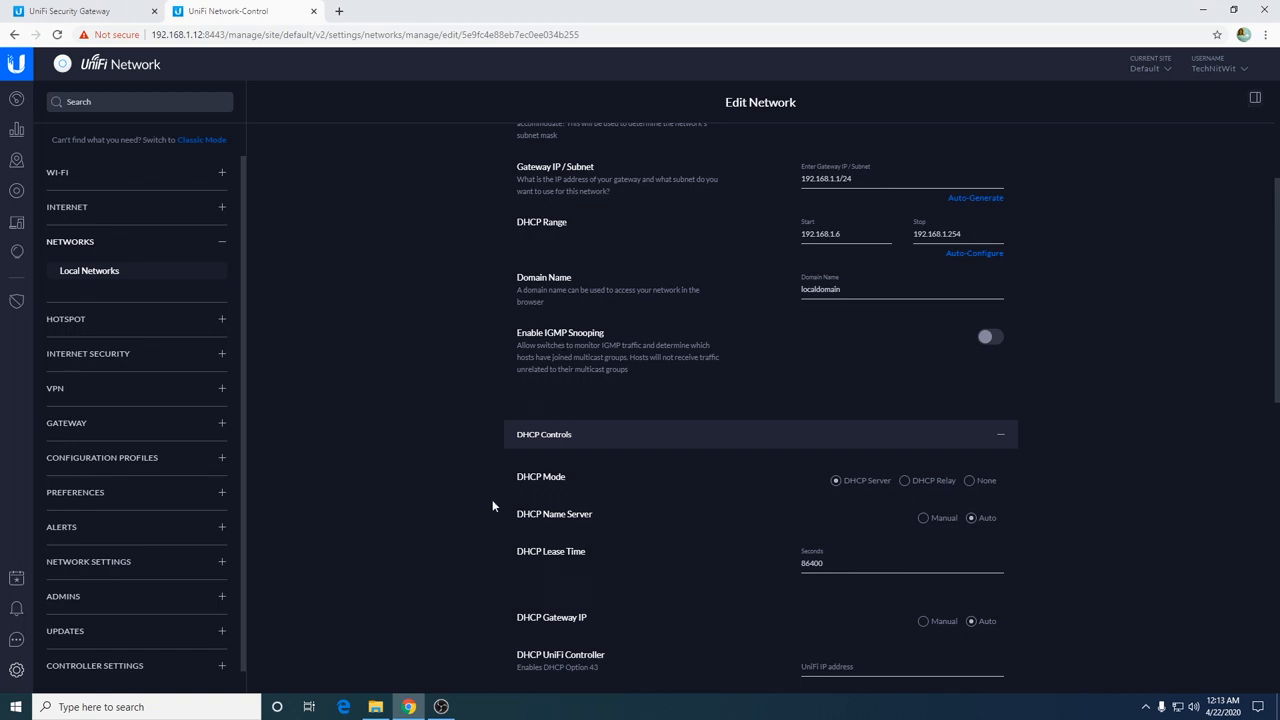
{"action": "mouse_move", "coordinate": [928, 488]}
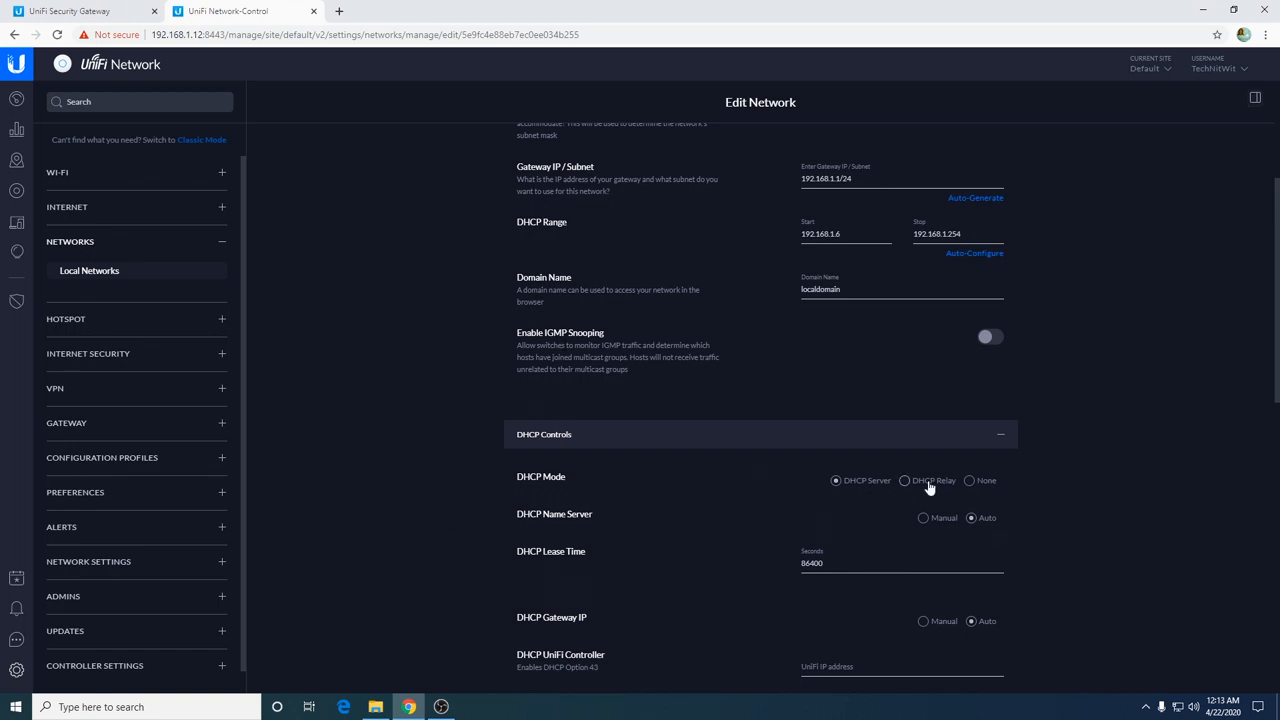
{"action": "scroll", "scroll_direction": "down", "scroll_amount": 3}
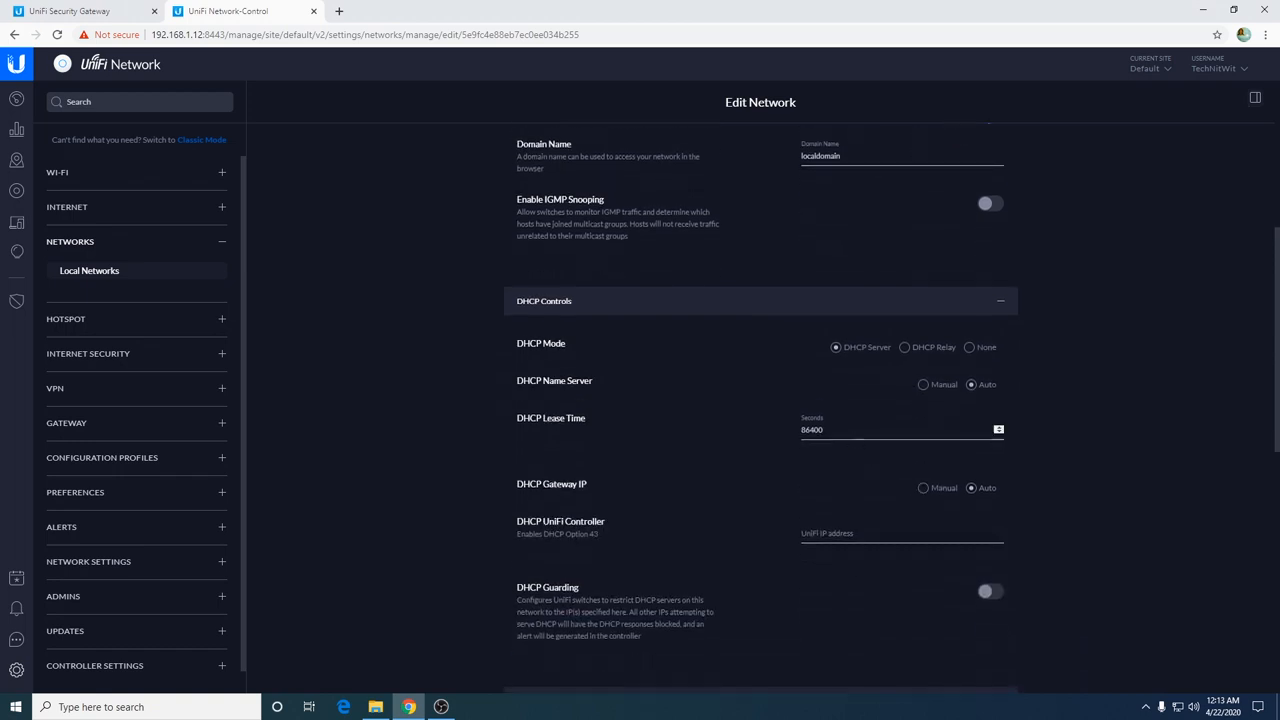
{"action": "scroll", "scroll_direction": "down", "scroll_amount": 3}
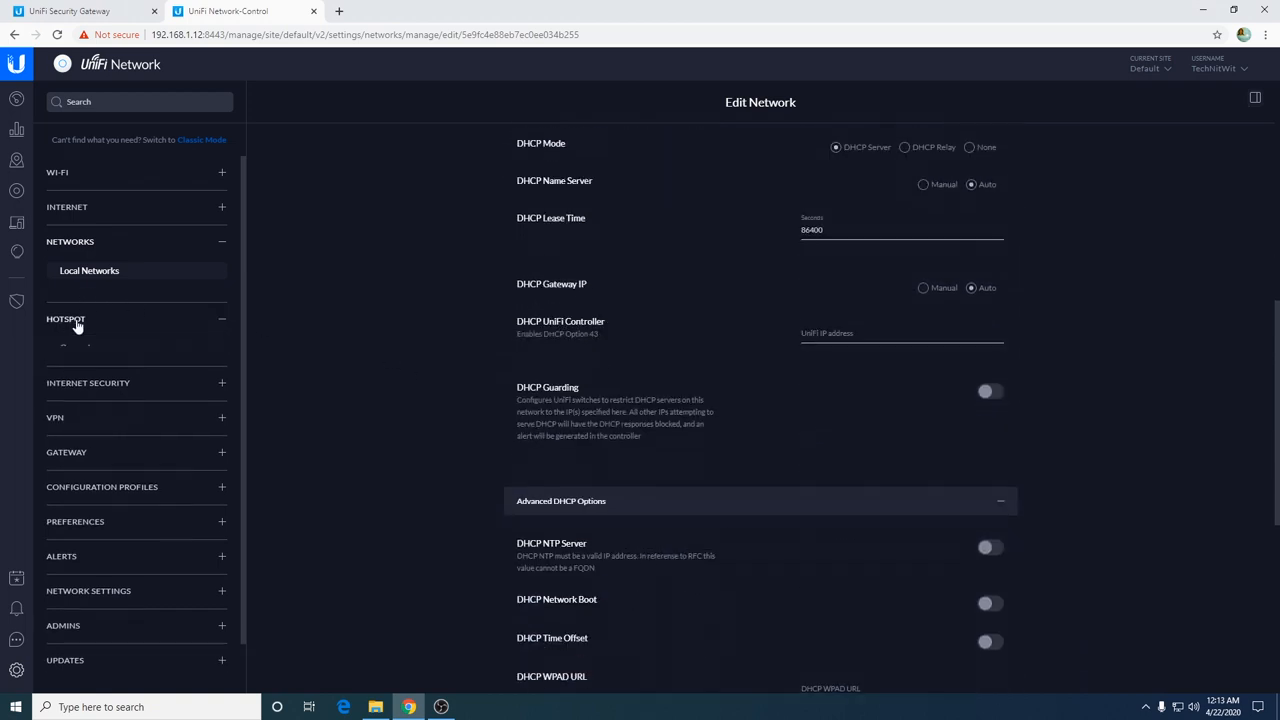
- Expand the Hotspot settings group in the sidebar
{"action": "left_click", "coordinate": [66, 318]}
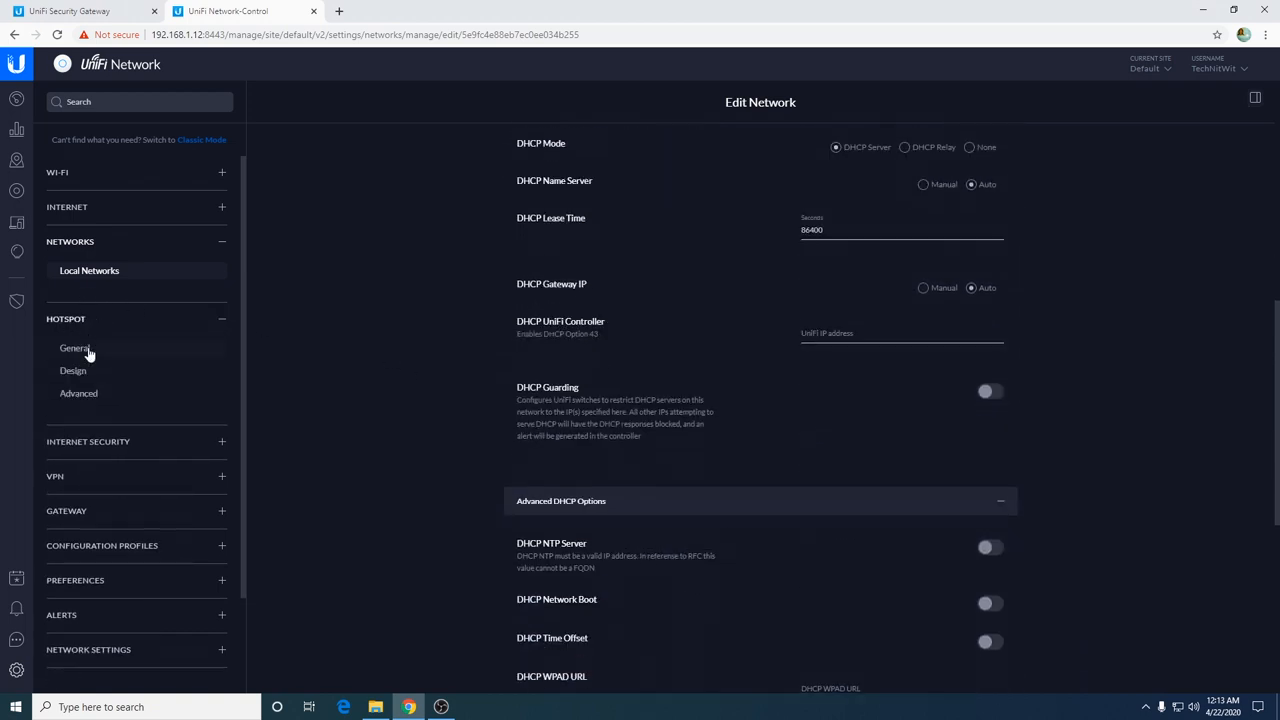